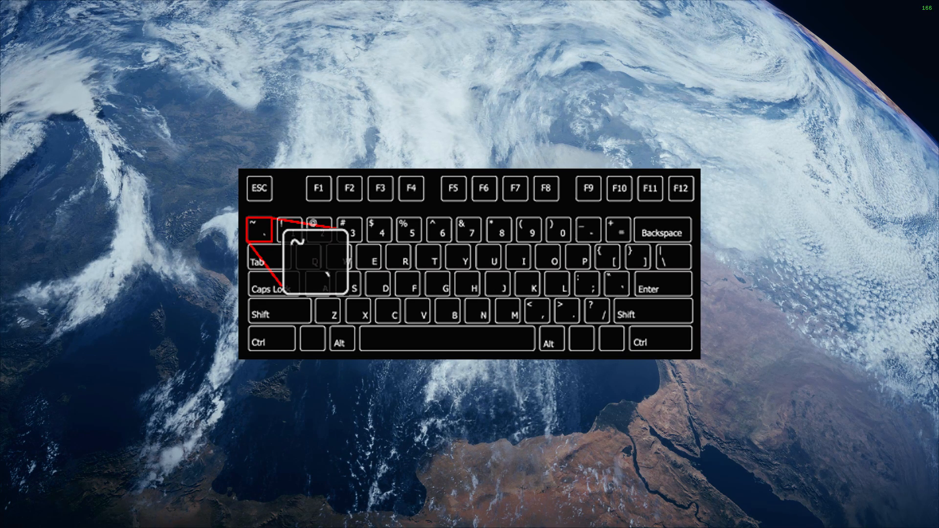
Bring up the console and enter perfoverlay. to list the PerfOverlay commands
key(`)
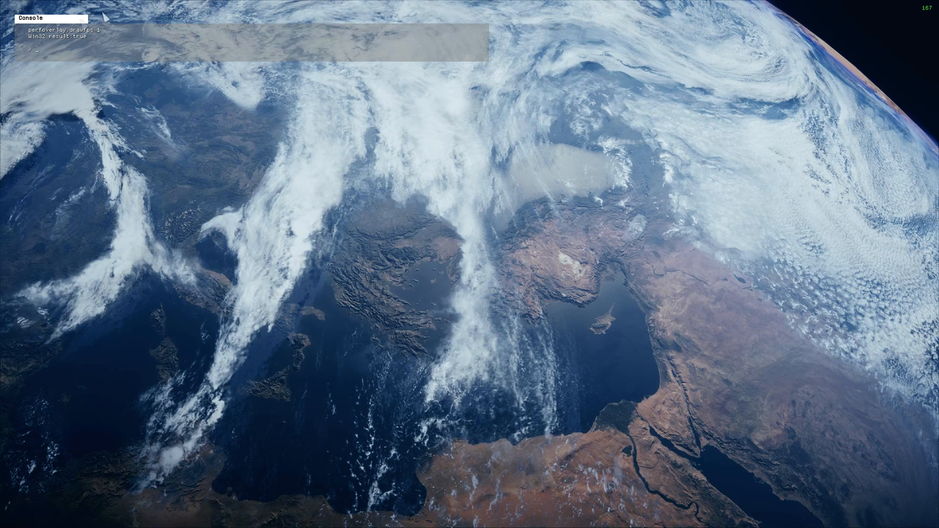
text(perfov)
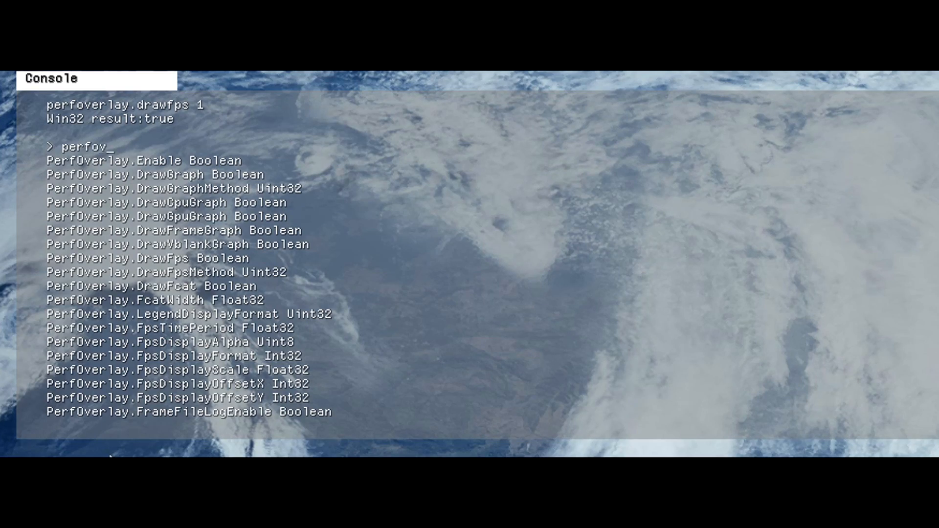
text(erlay.)
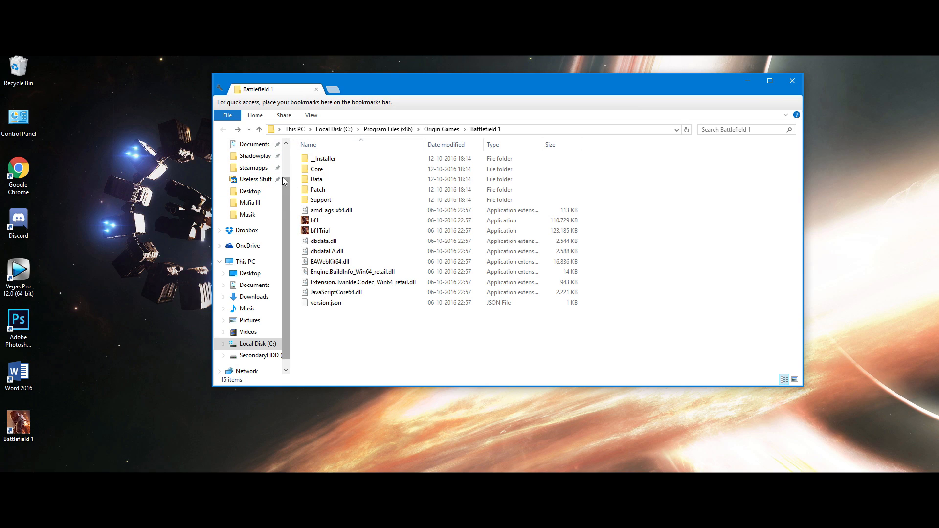
mouse_move(246, 230)
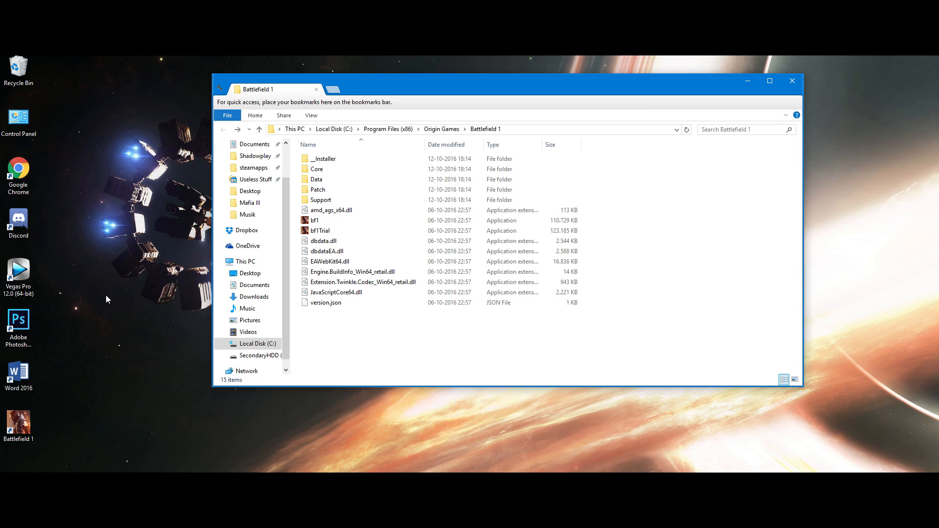
Create a new text document from the desktop context menu
right_click(107, 299)
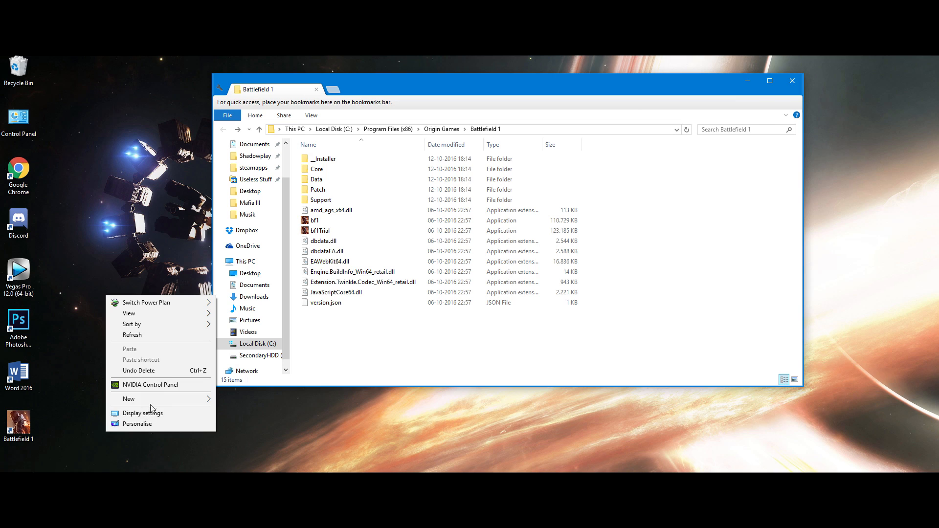
click(128, 398)
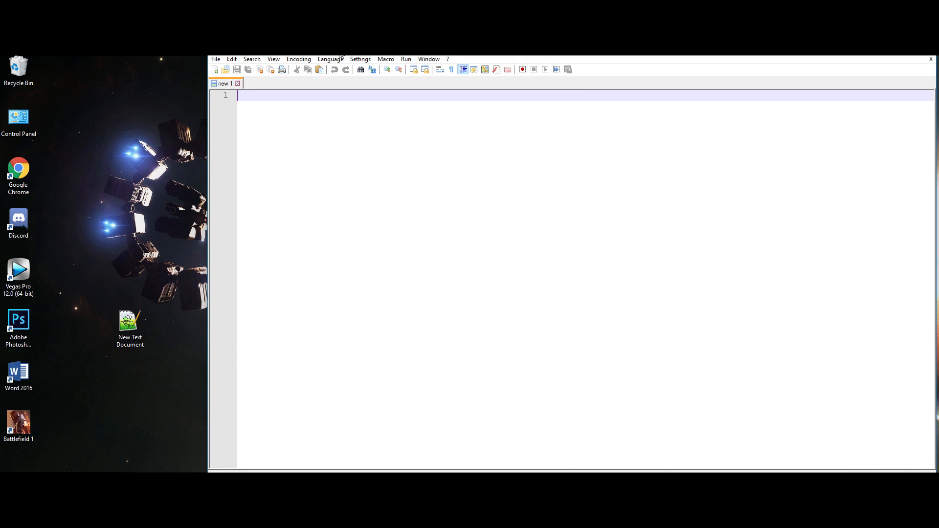
Write the line perfoverlay.drawfps 1 in the blank Notepad++ file
text(perf)
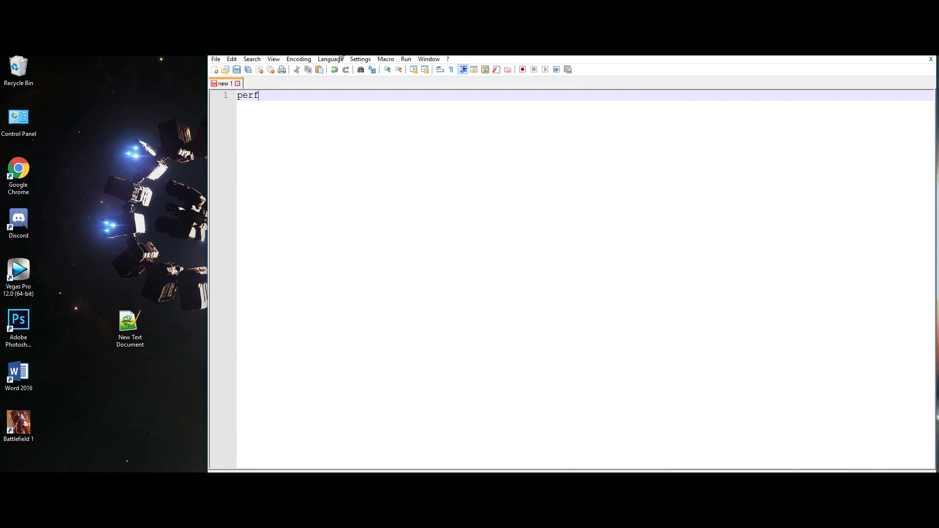
text(overlay.)
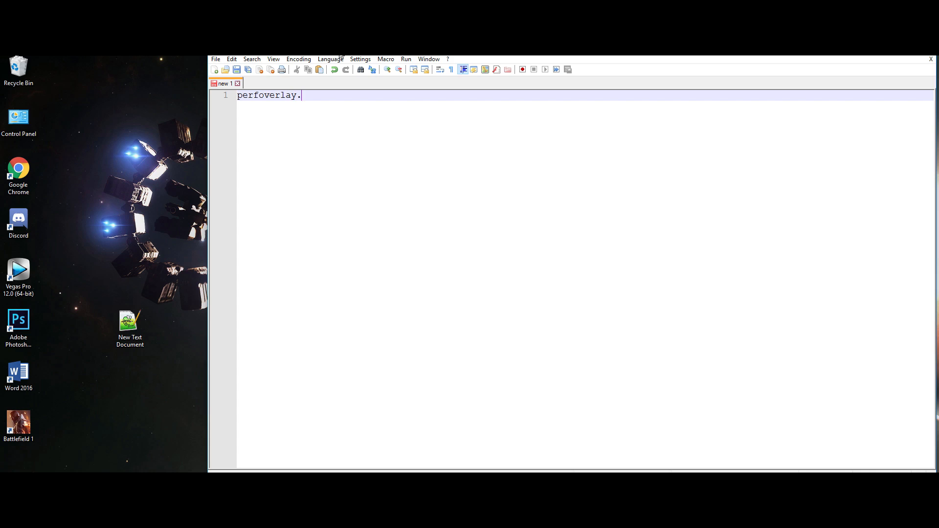
text(drawfps 1)
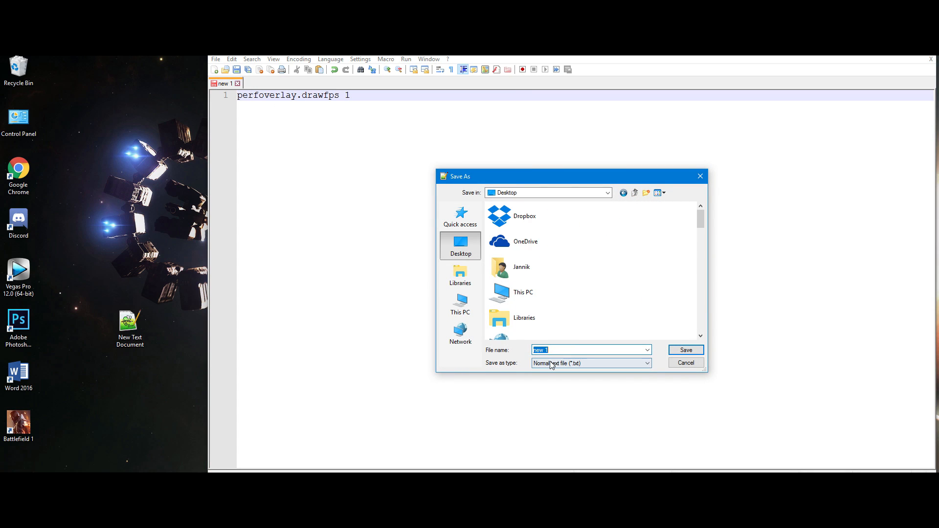
Save the file as user.cfg with Save as type set to All types (*.*)
click(589, 364)
text(u)
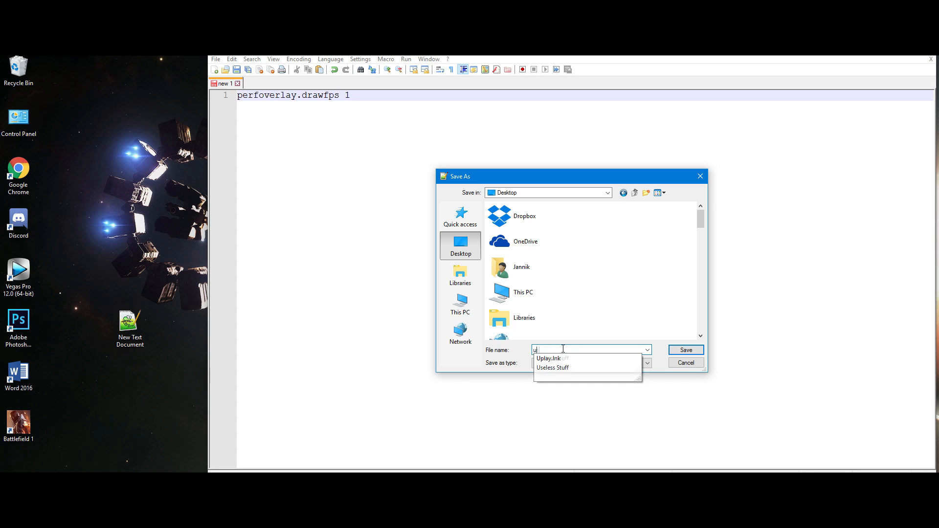
text(ser.cf)
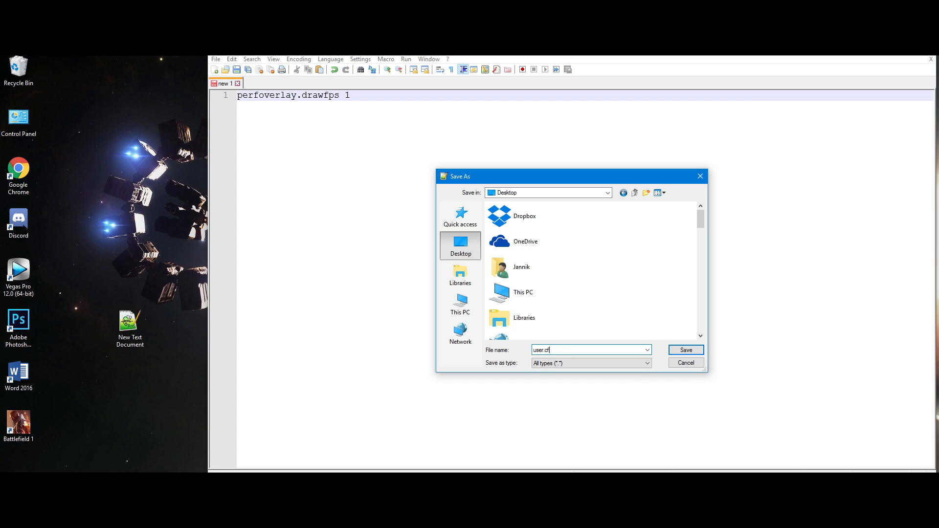
click(684, 350)
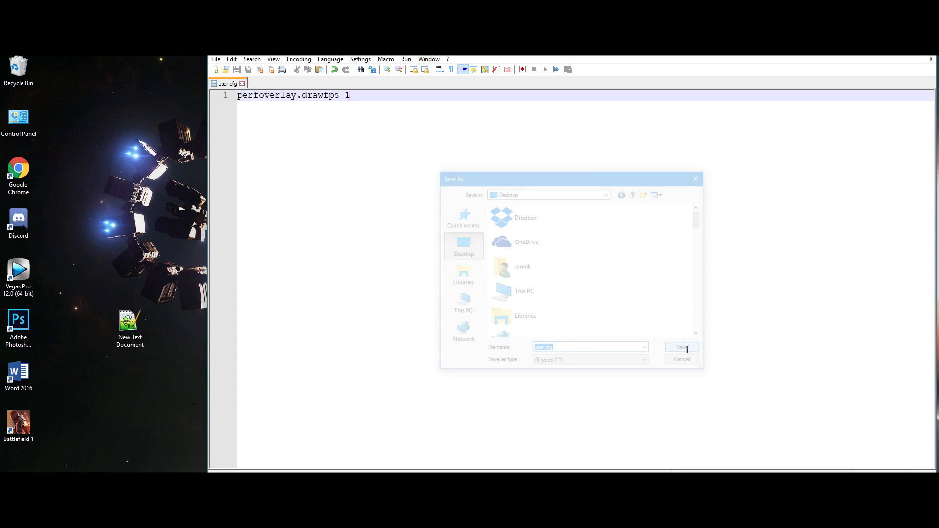
click(681, 346)
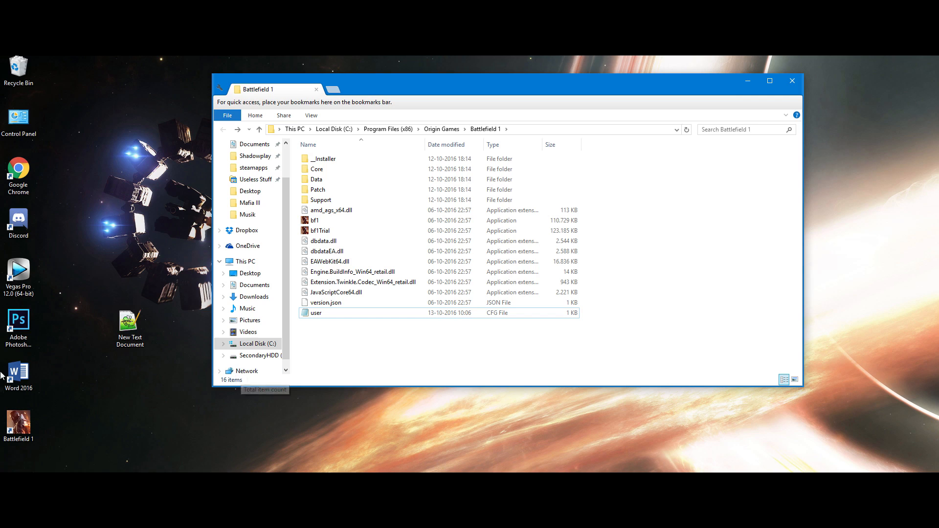
Launch bf1.exe from the Battlefield 1 game folder
click(314, 220)
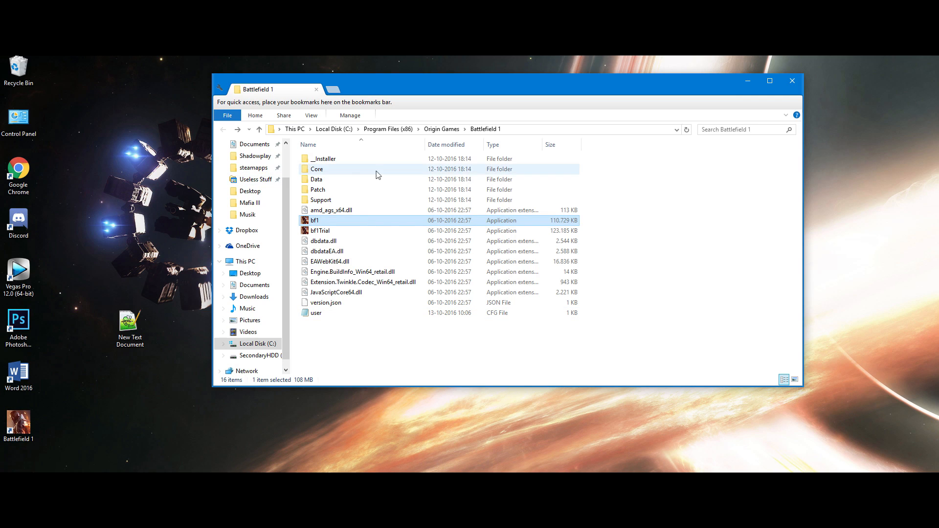
click(324, 302)
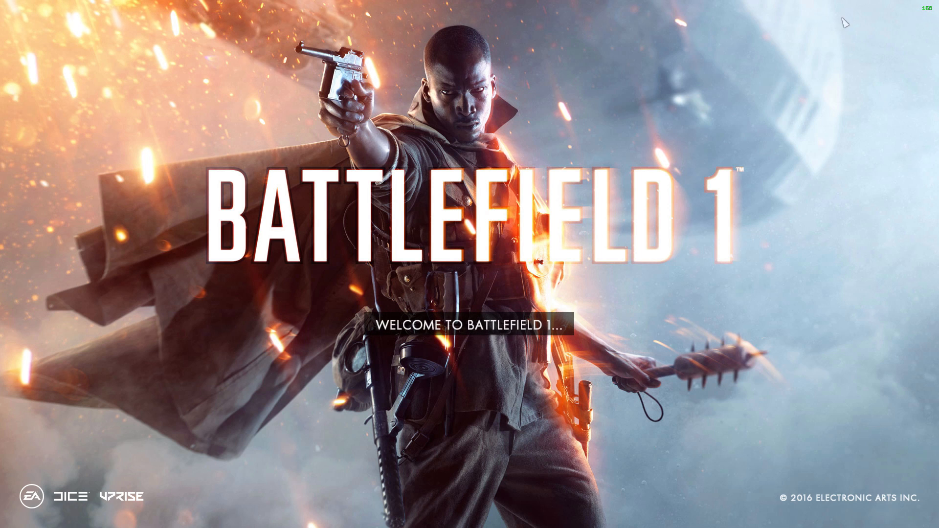
mouse_move(653, 149)
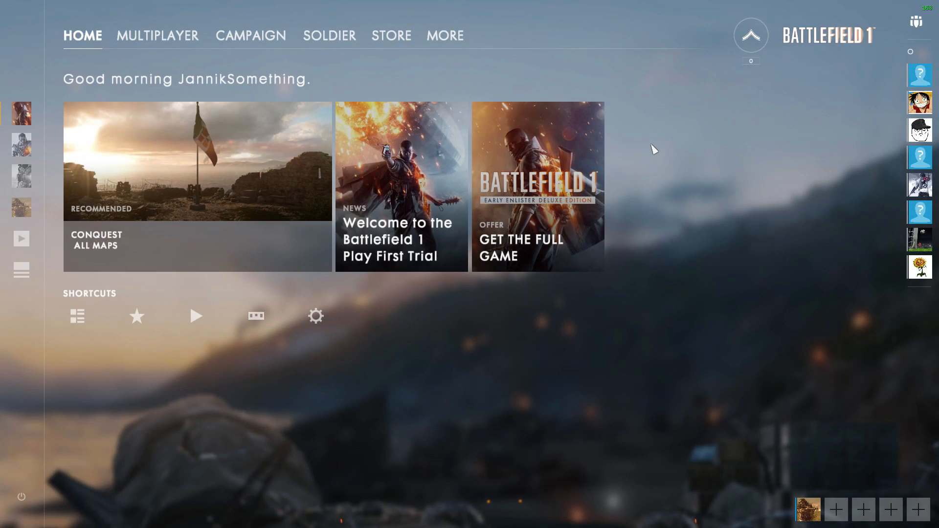
Toggle the console on the home menu while the FPS counter stays visible
key(`)
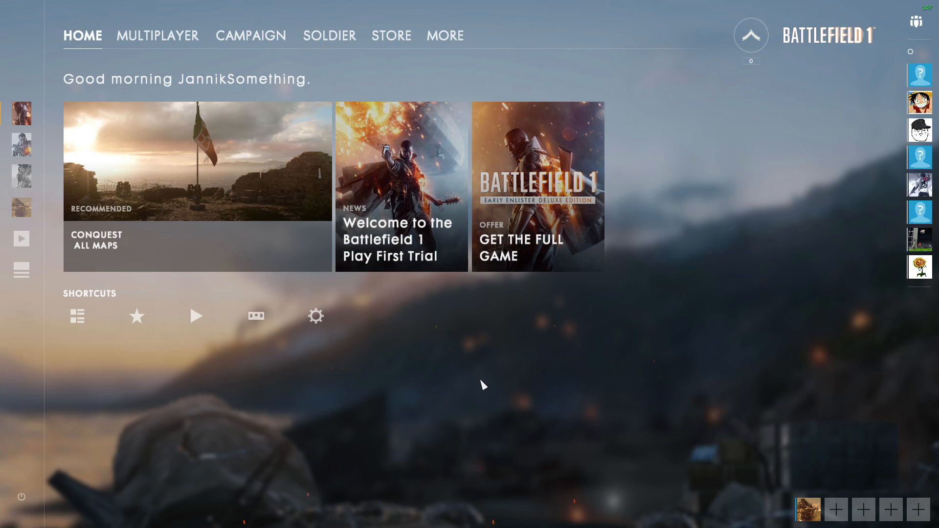
mouse_move(21, 497)
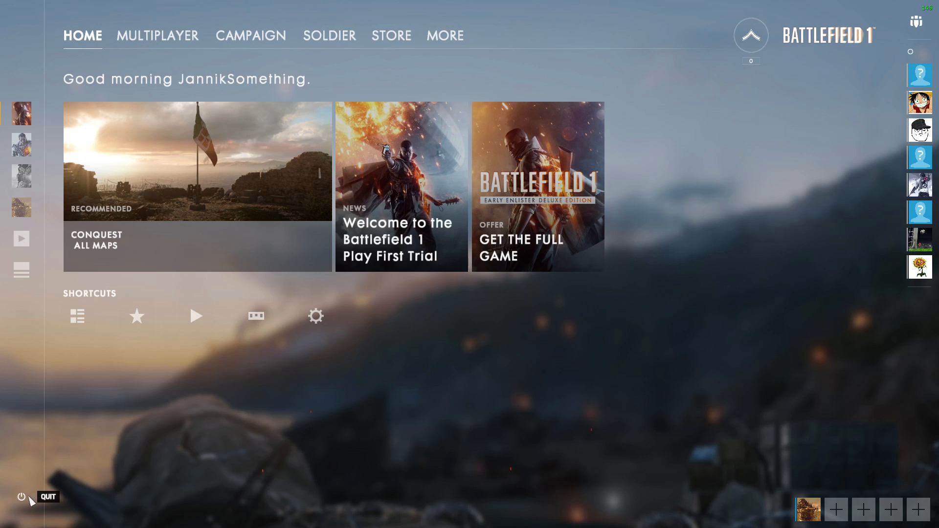
mouse_move(524, 379)
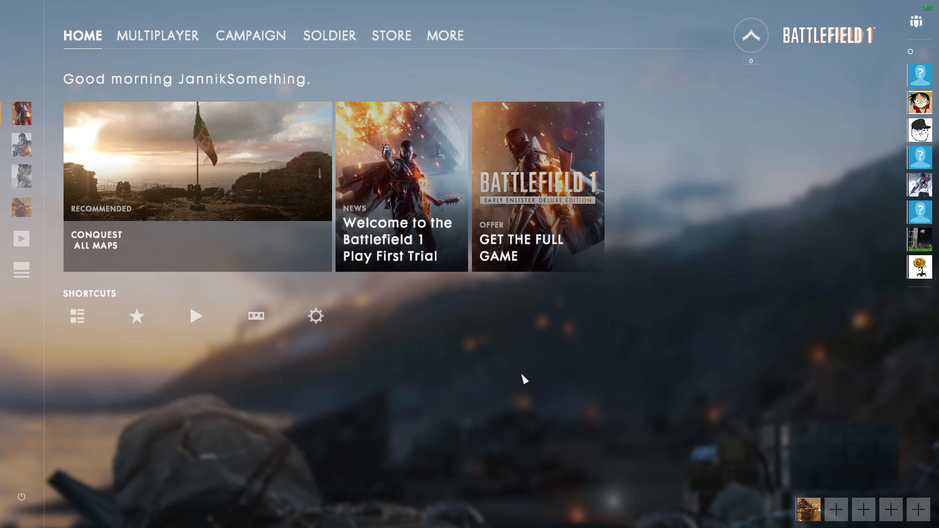